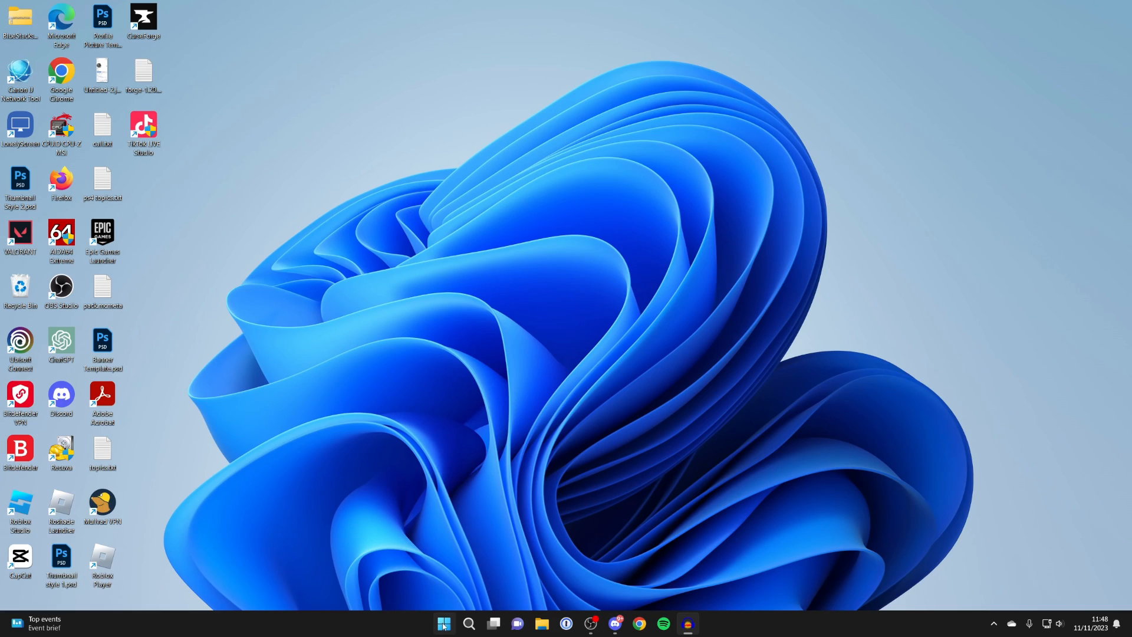
Step: Launch Settings from the Start menu and go to the Apps category
left_click(443, 624)
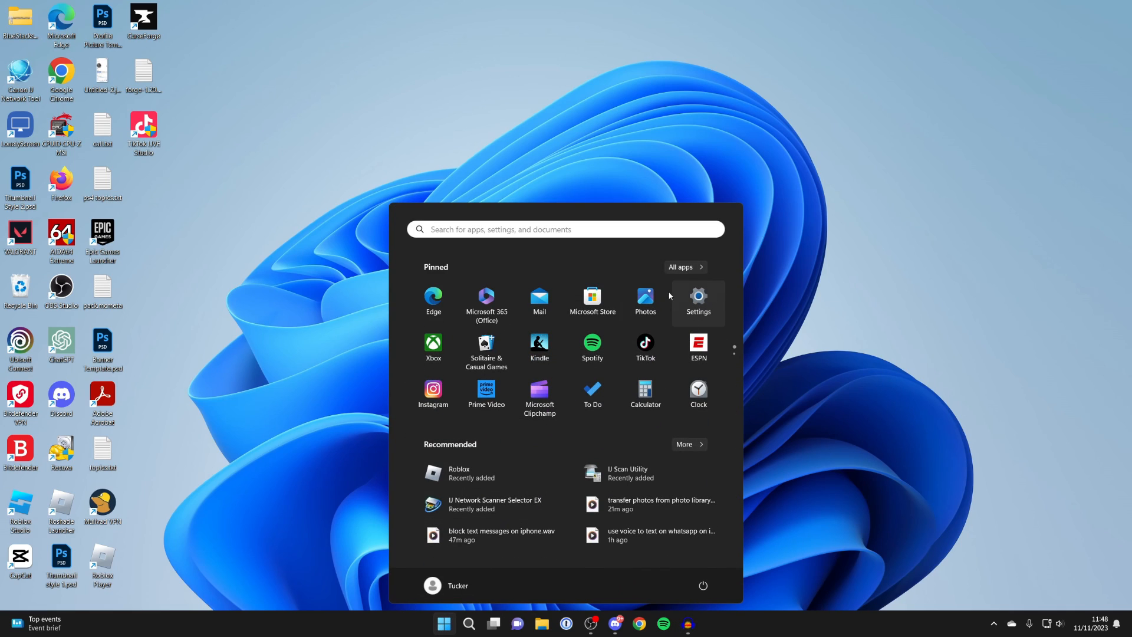
mouse_move(521, 230)
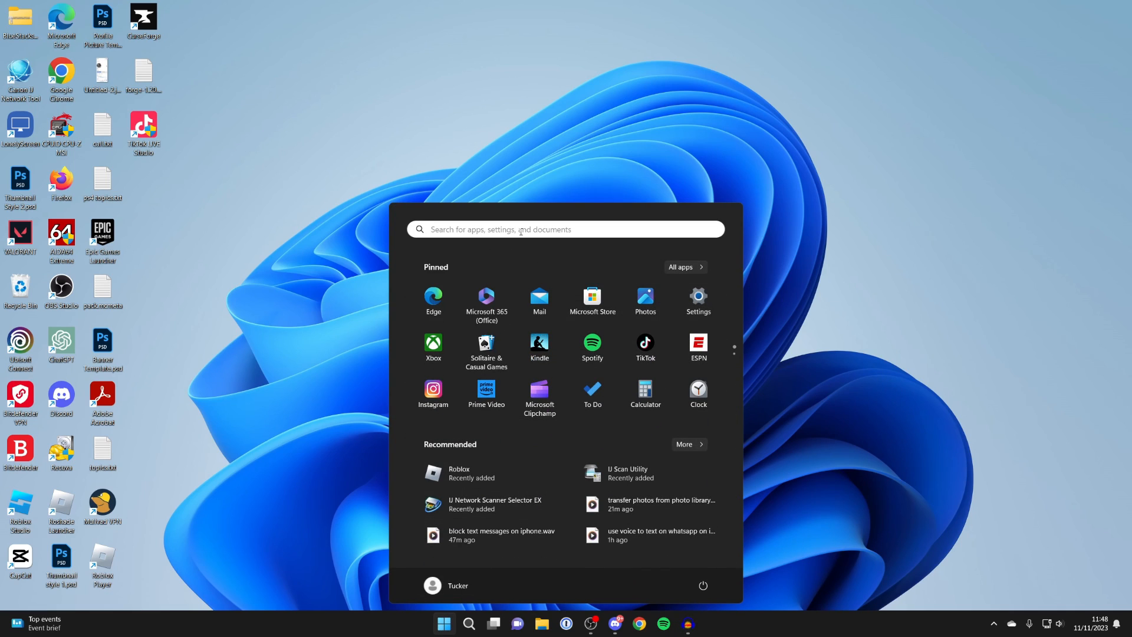
left_click(699, 298)
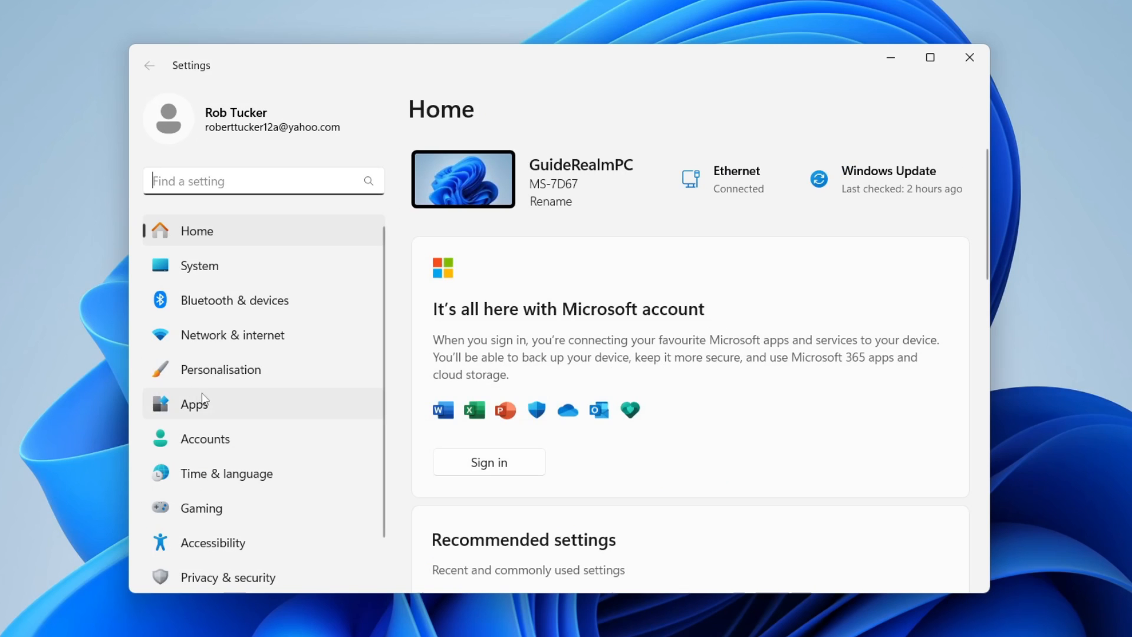
left_click(193, 403)
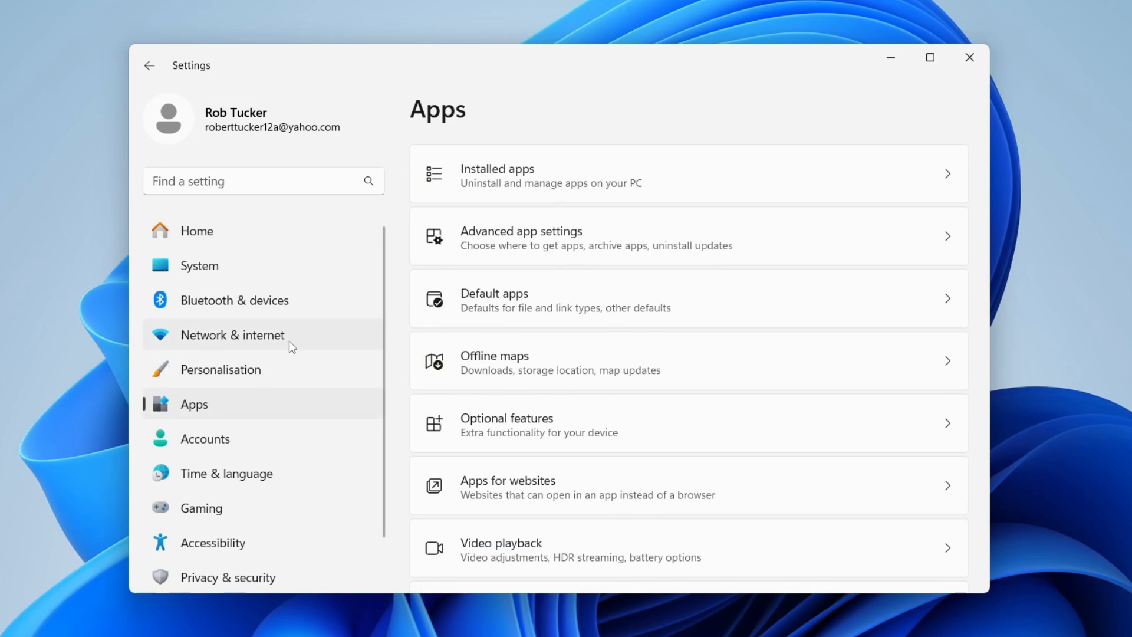
Step: Show the Installed apps list and scroll to the Minecraft entries under M
left_click(526, 175)
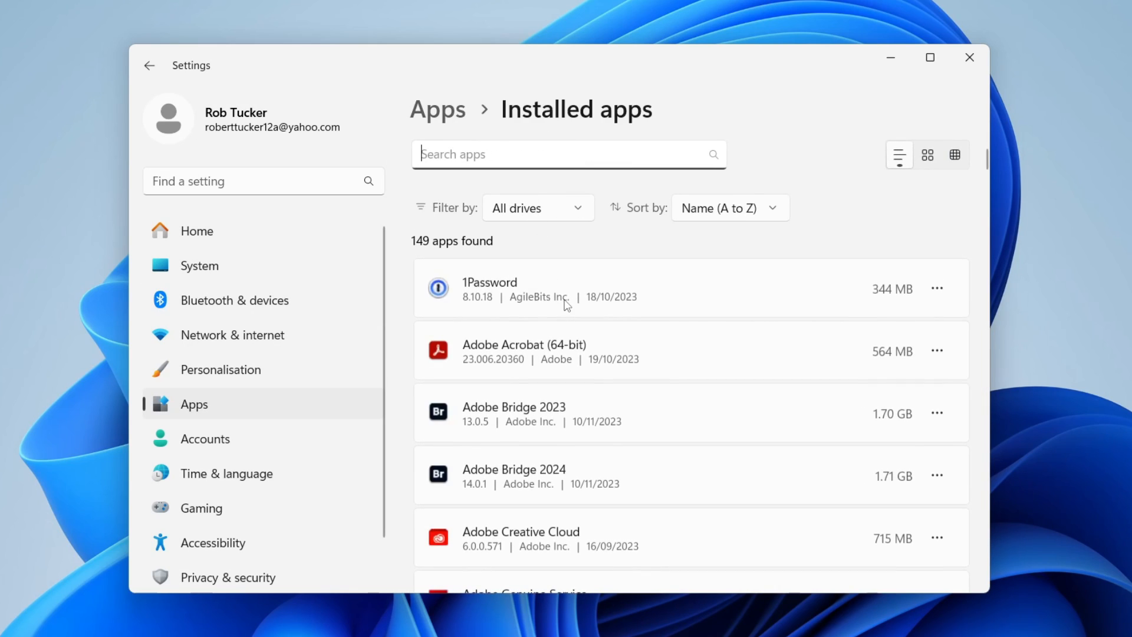
mouse_move(564, 313)
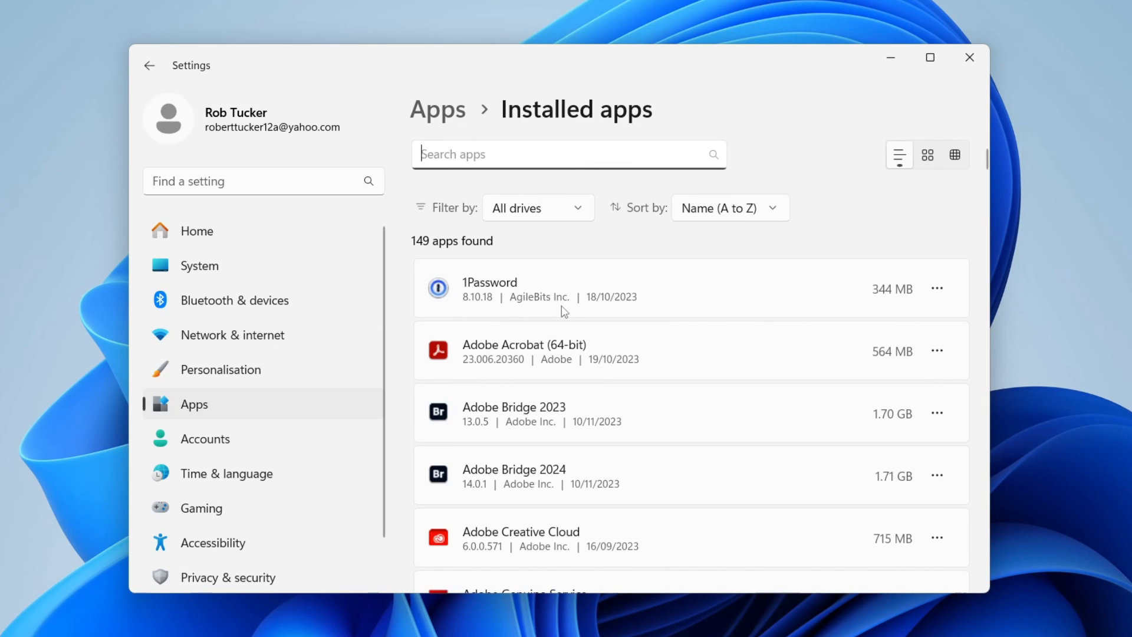
scroll("down", 3)
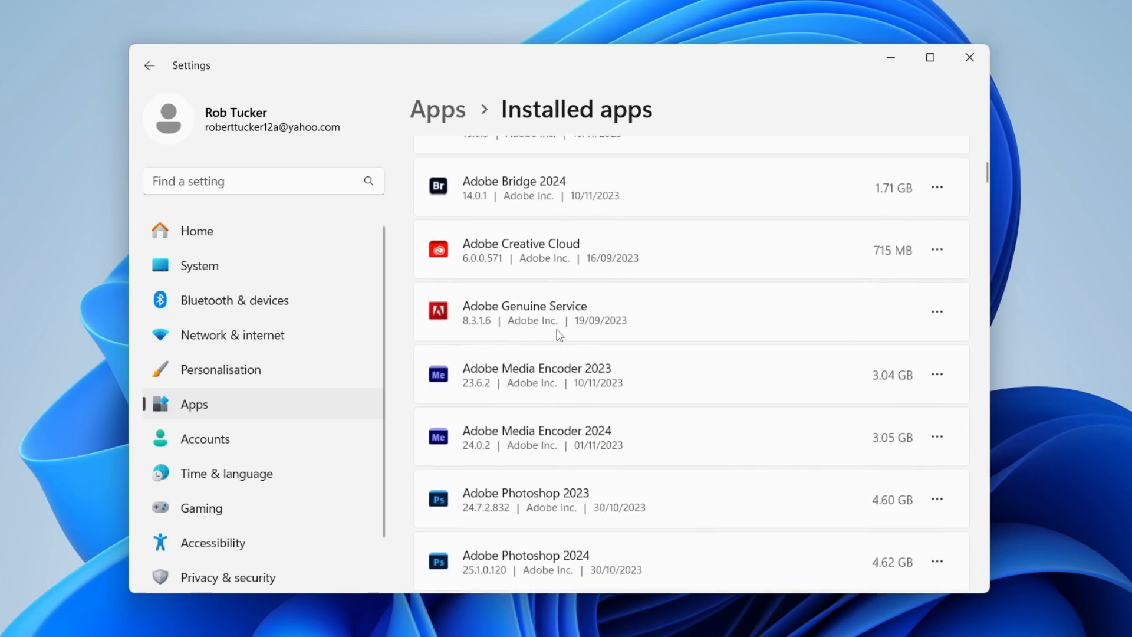
scroll("down", 3)
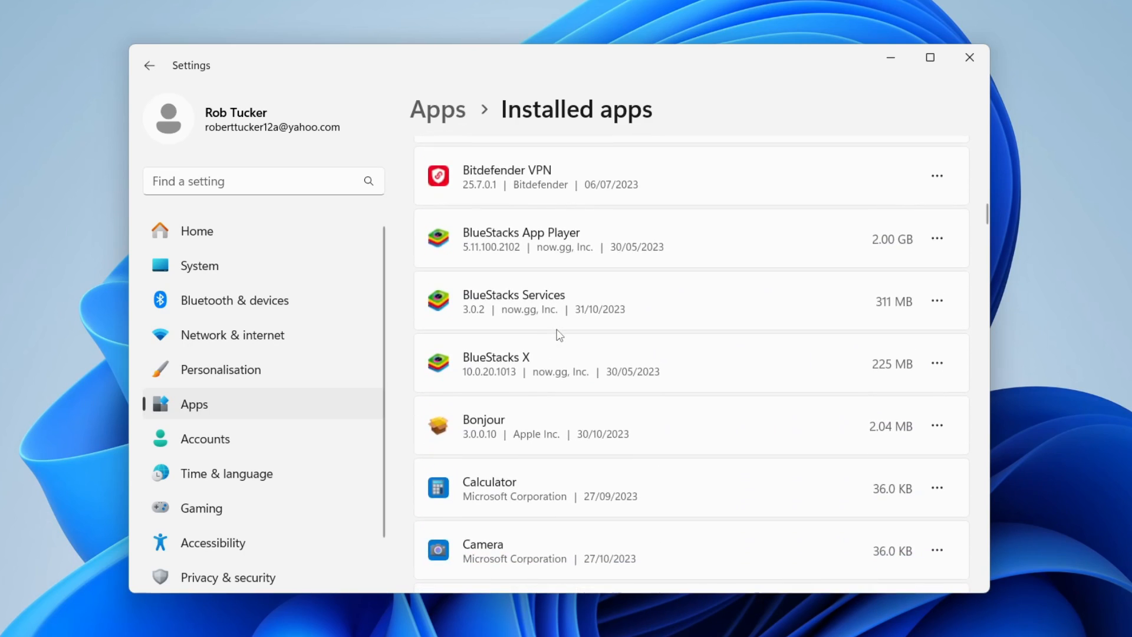
scroll("down", 3)
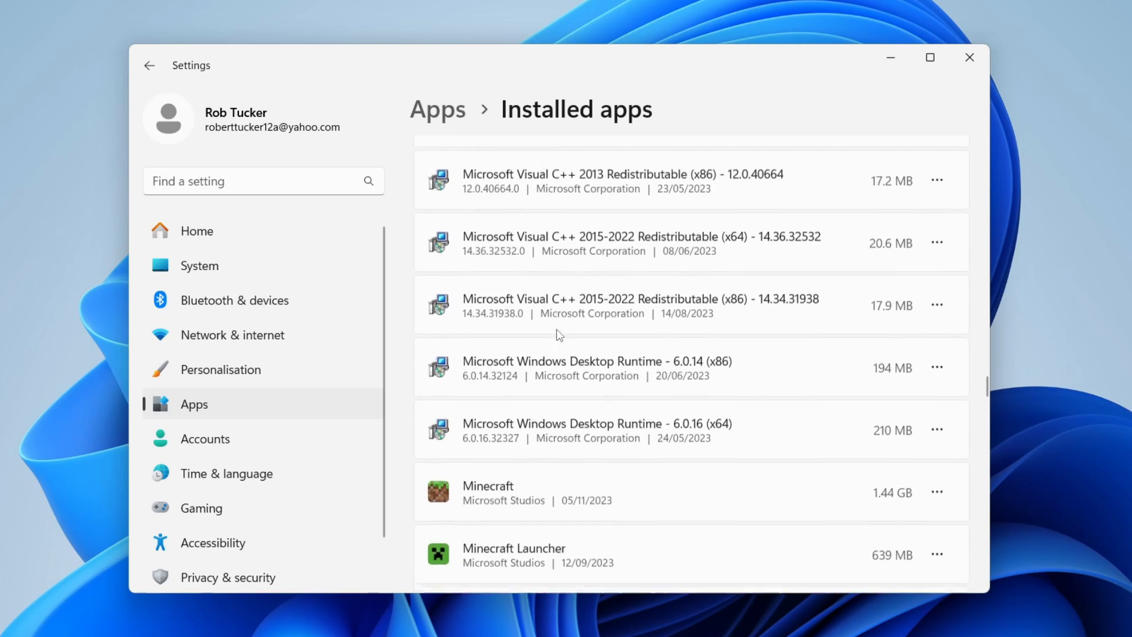
scroll("down", 3)
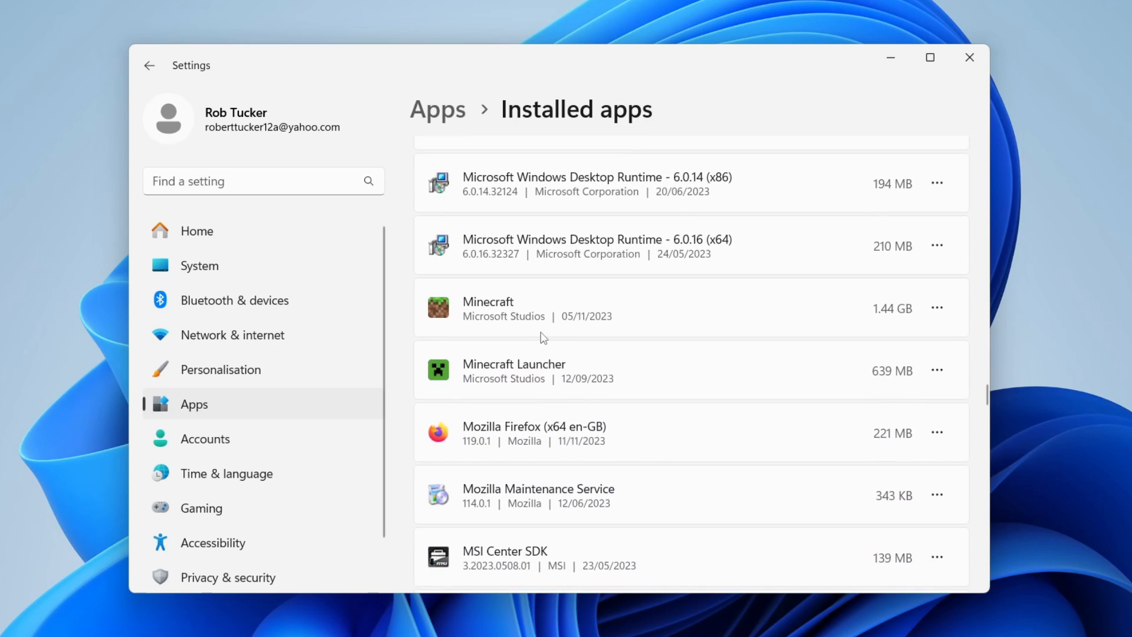
mouse_move(849, 321)
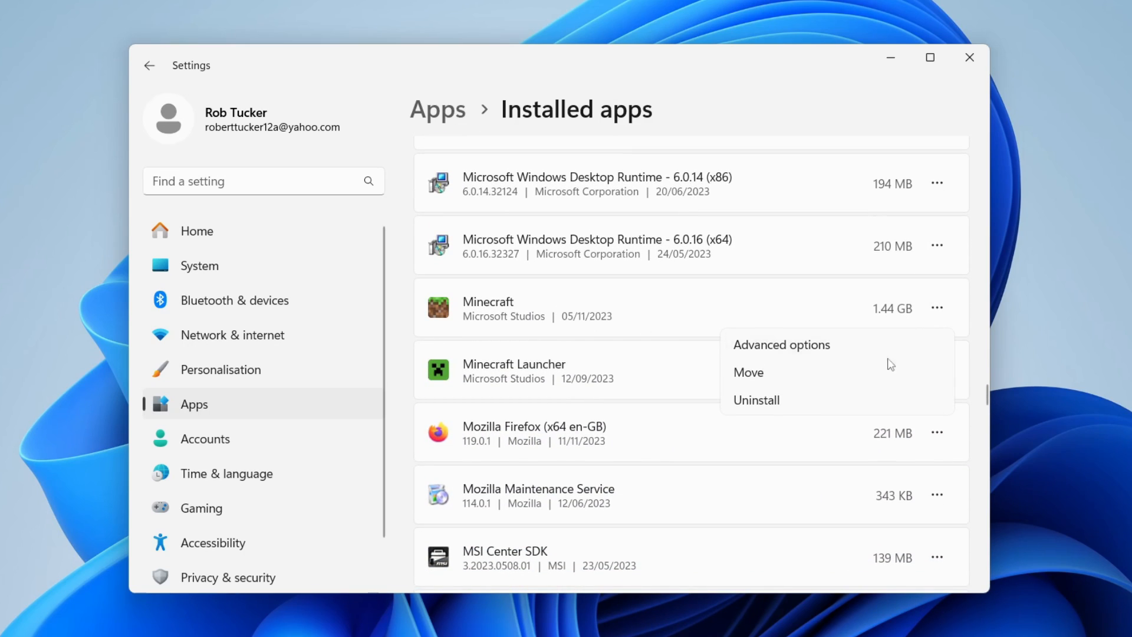
Step: Uninstall Minecraft from its entry menu and confirm the removal
left_click(756, 400)
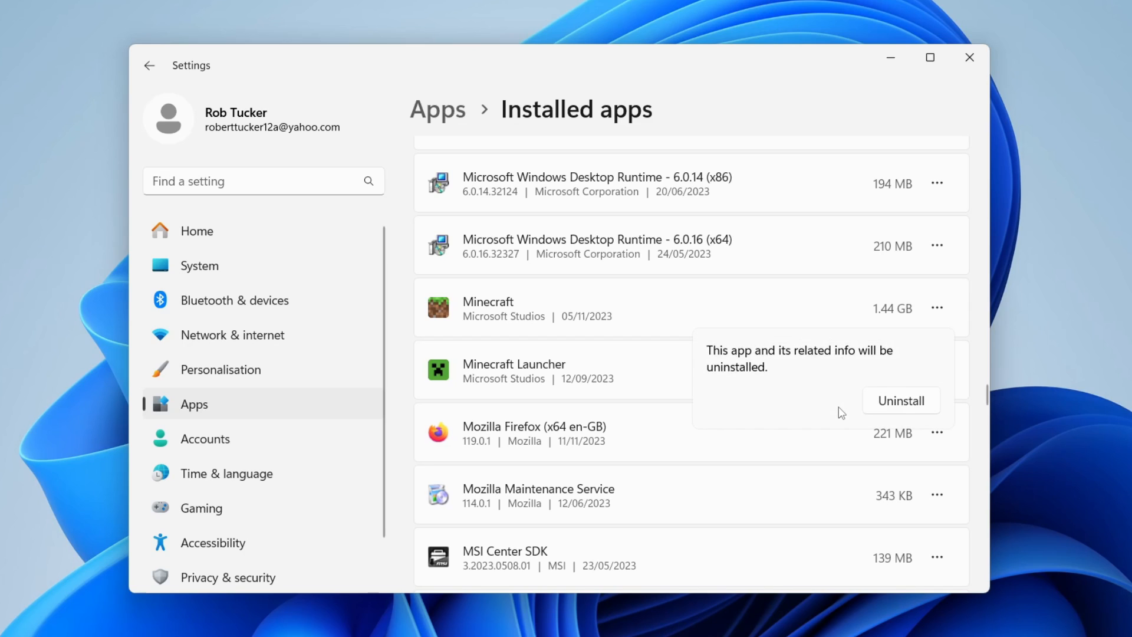
left_click(902, 401)
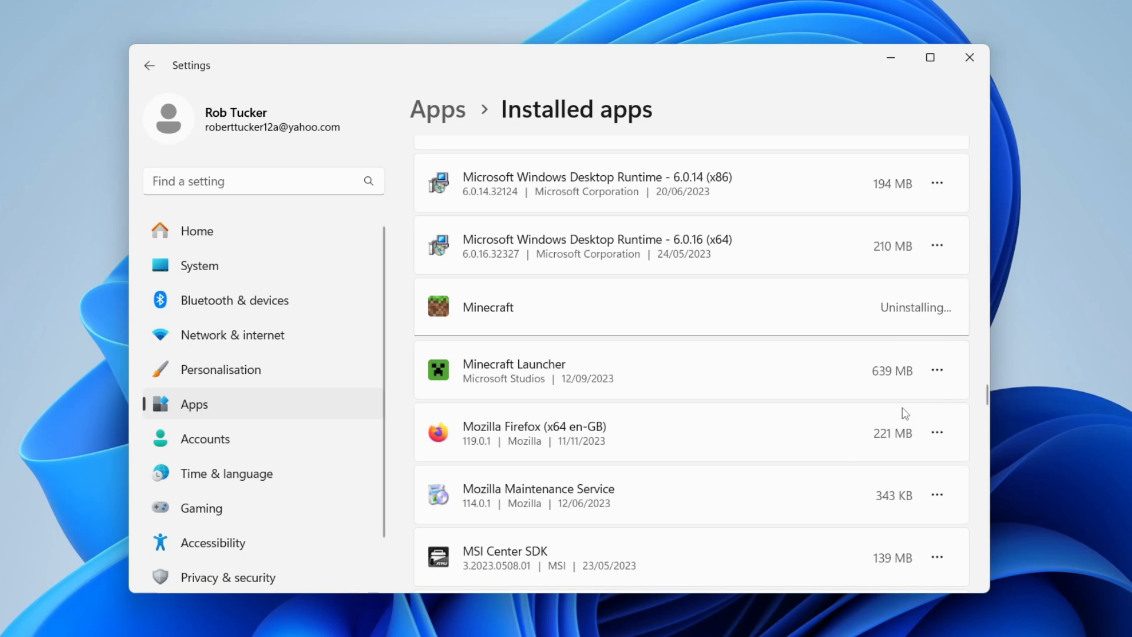
mouse_move(812, 319)
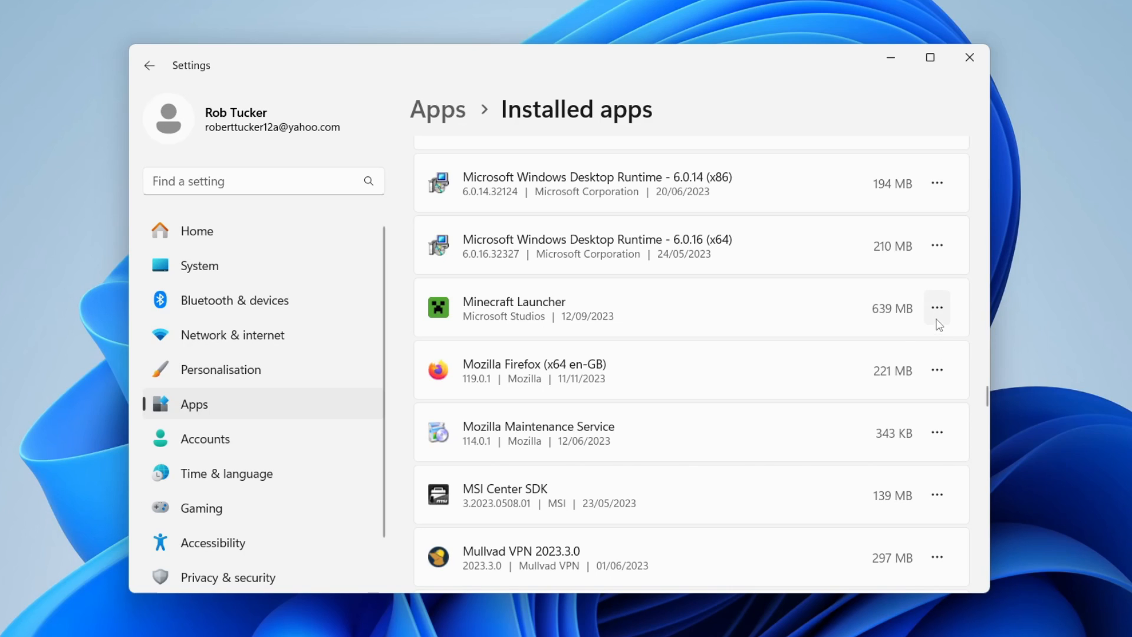
mouse_move(797, 474)
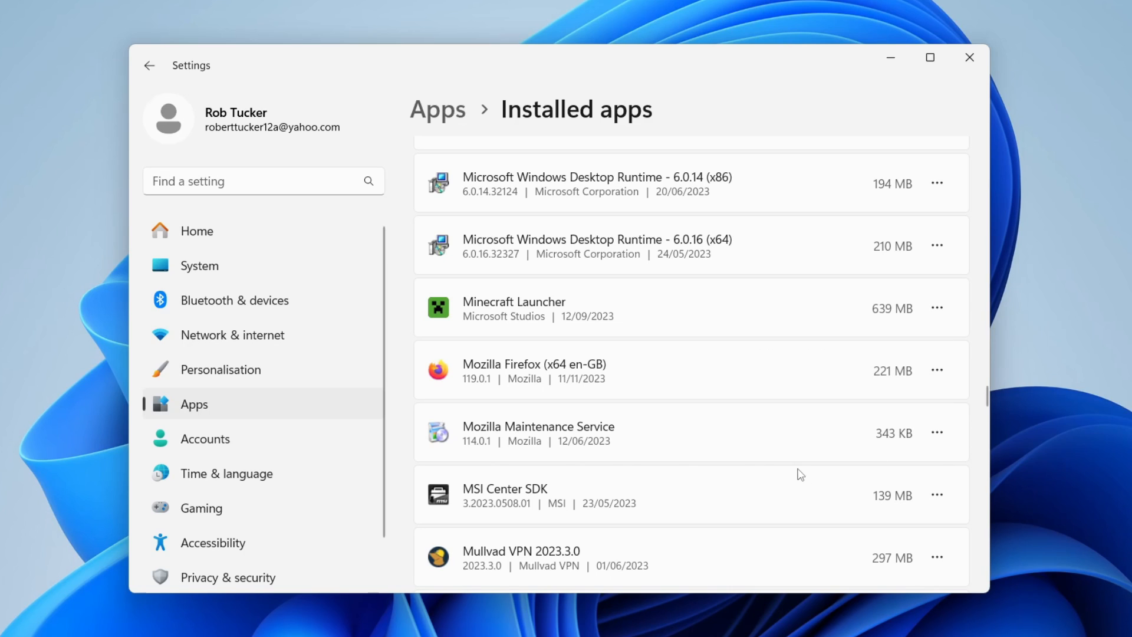